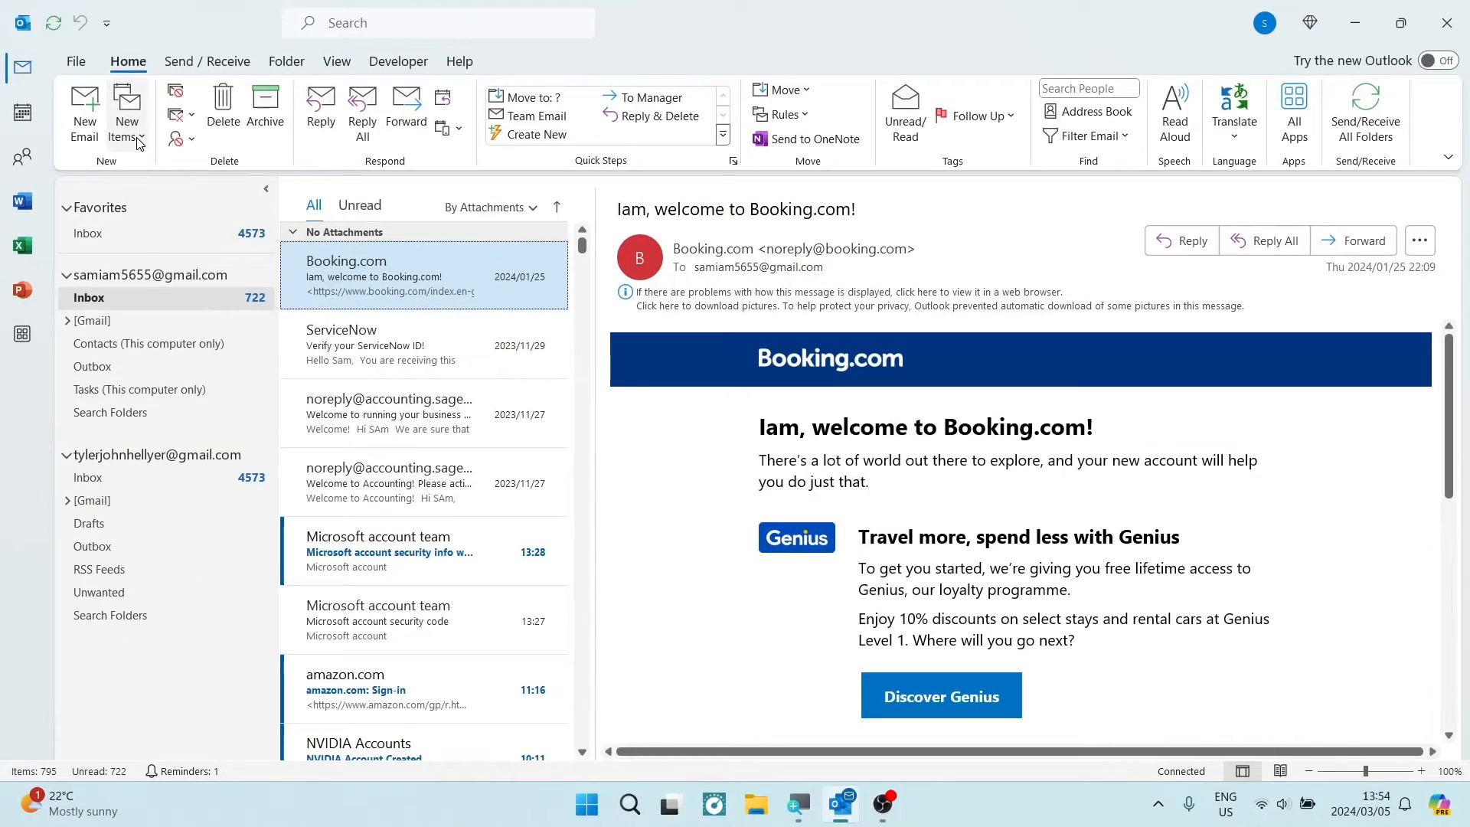
- Start a blank new contact from New Items > Contact
{"action": "left_click", "coordinate": [128, 112]}
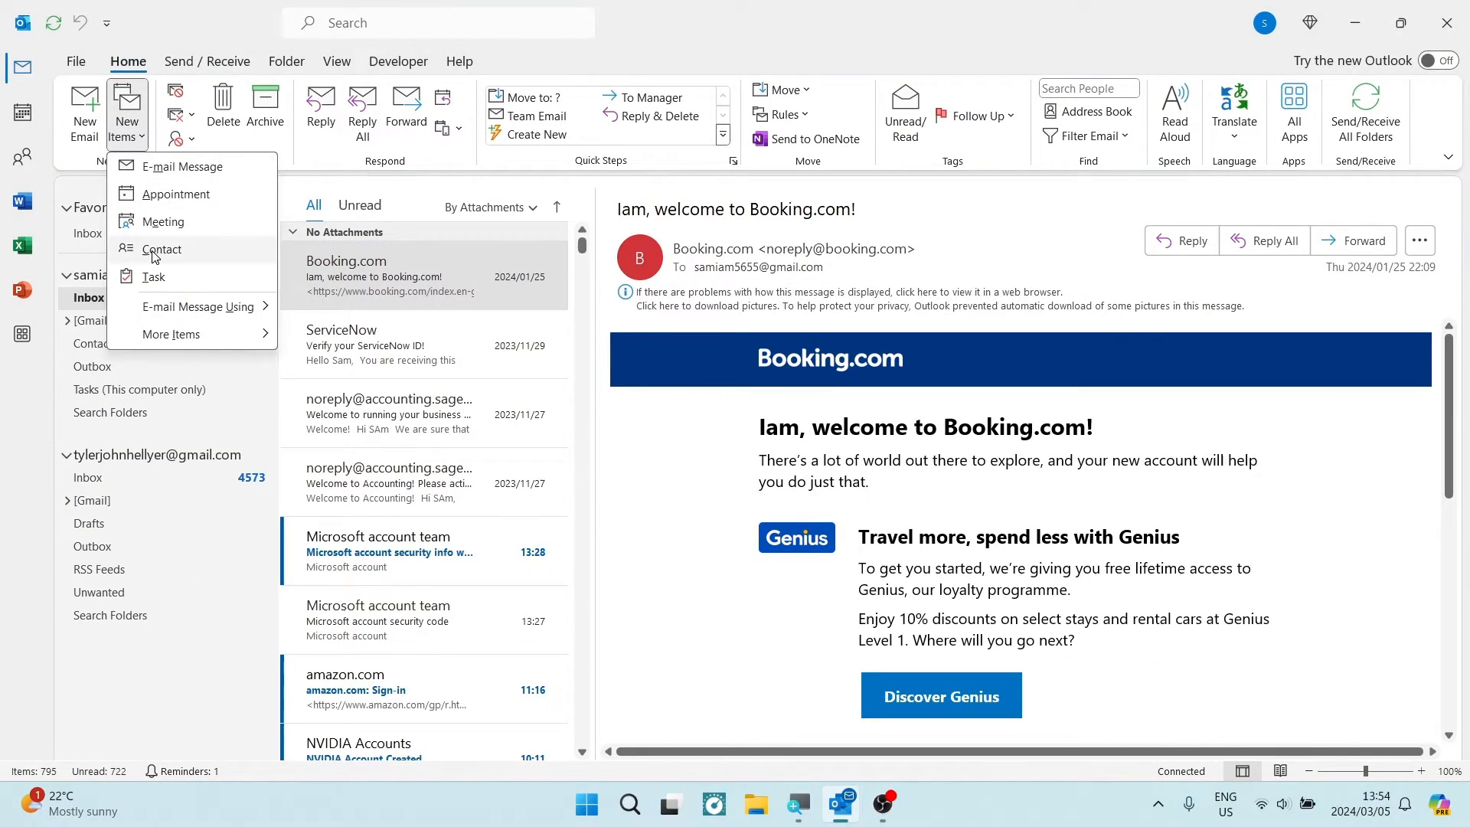
{"action": "left_click", "coordinate": [161, 248]}
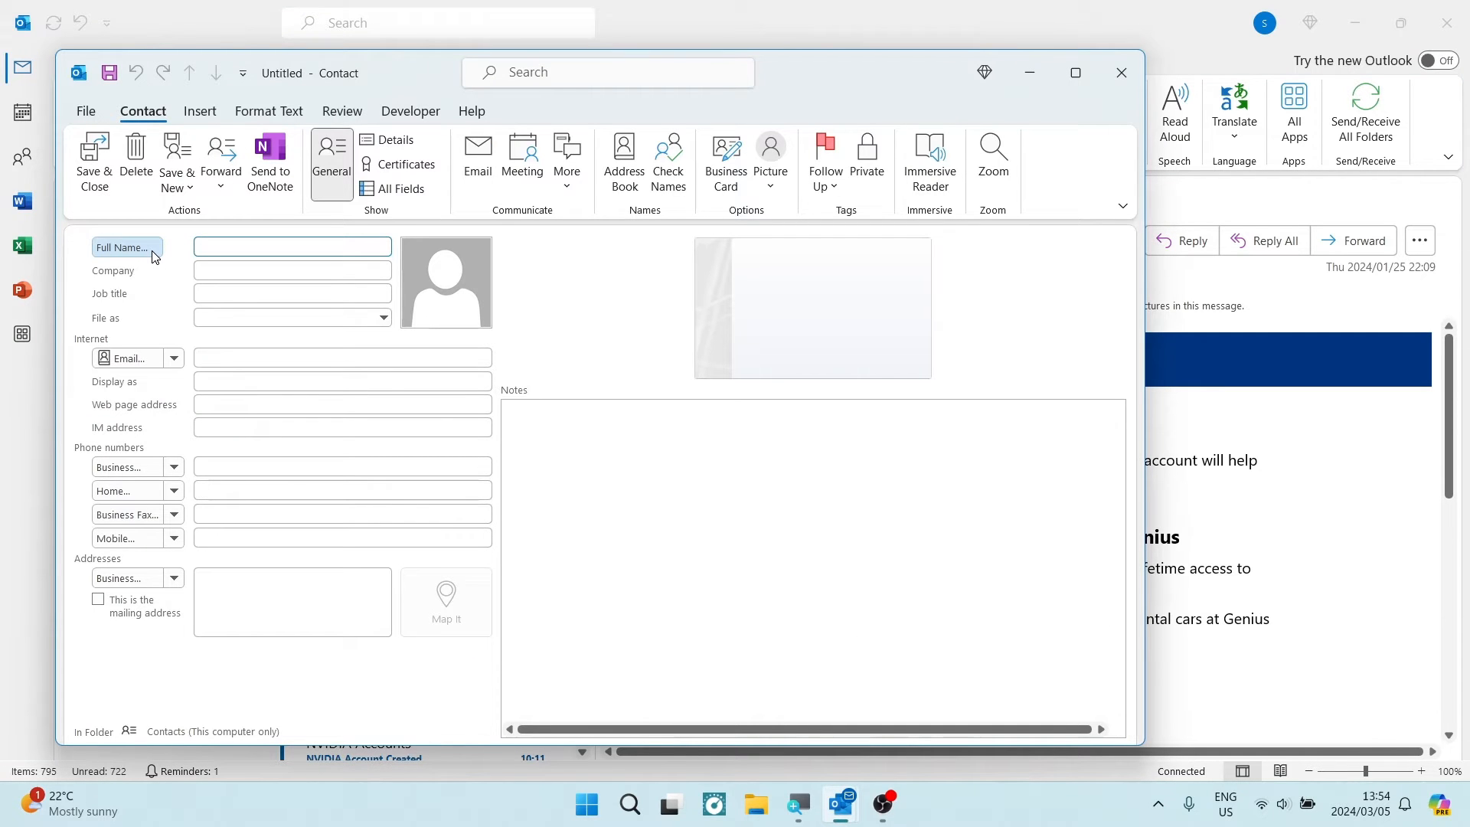
{"action": "left_click", "coordinate": [291, 247]}
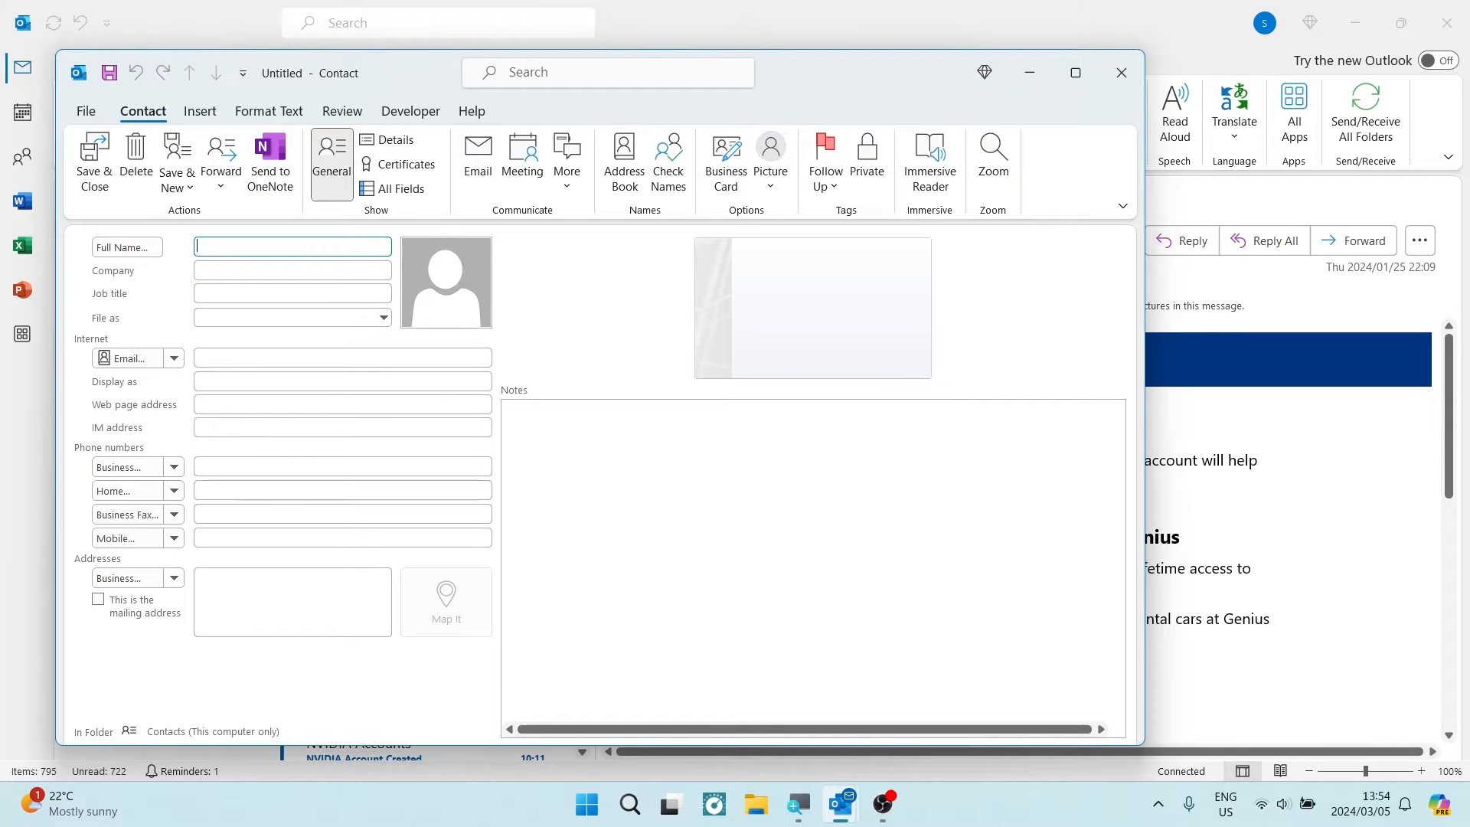
{"action": "type", "text": "g Smit"}
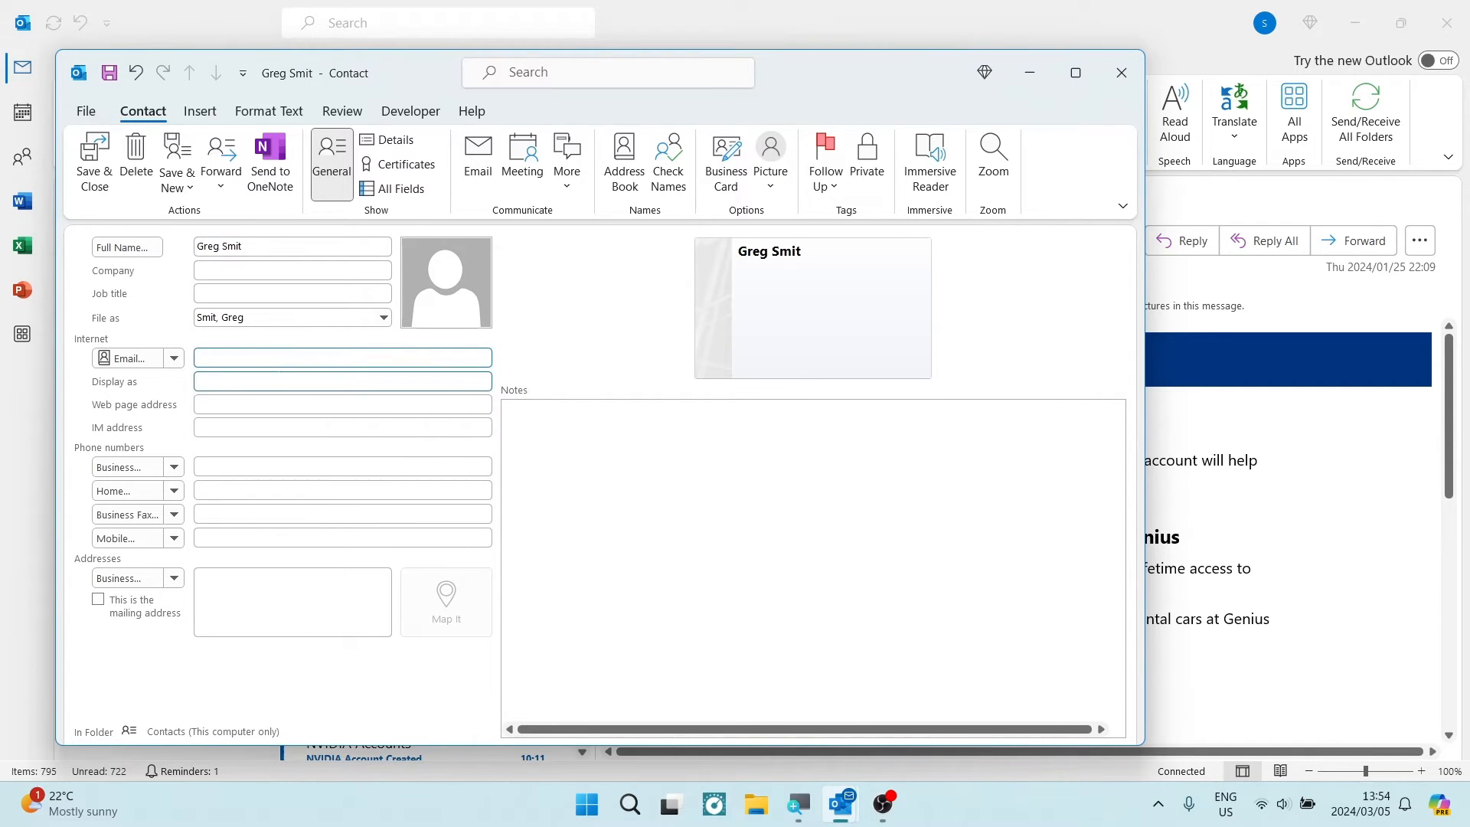
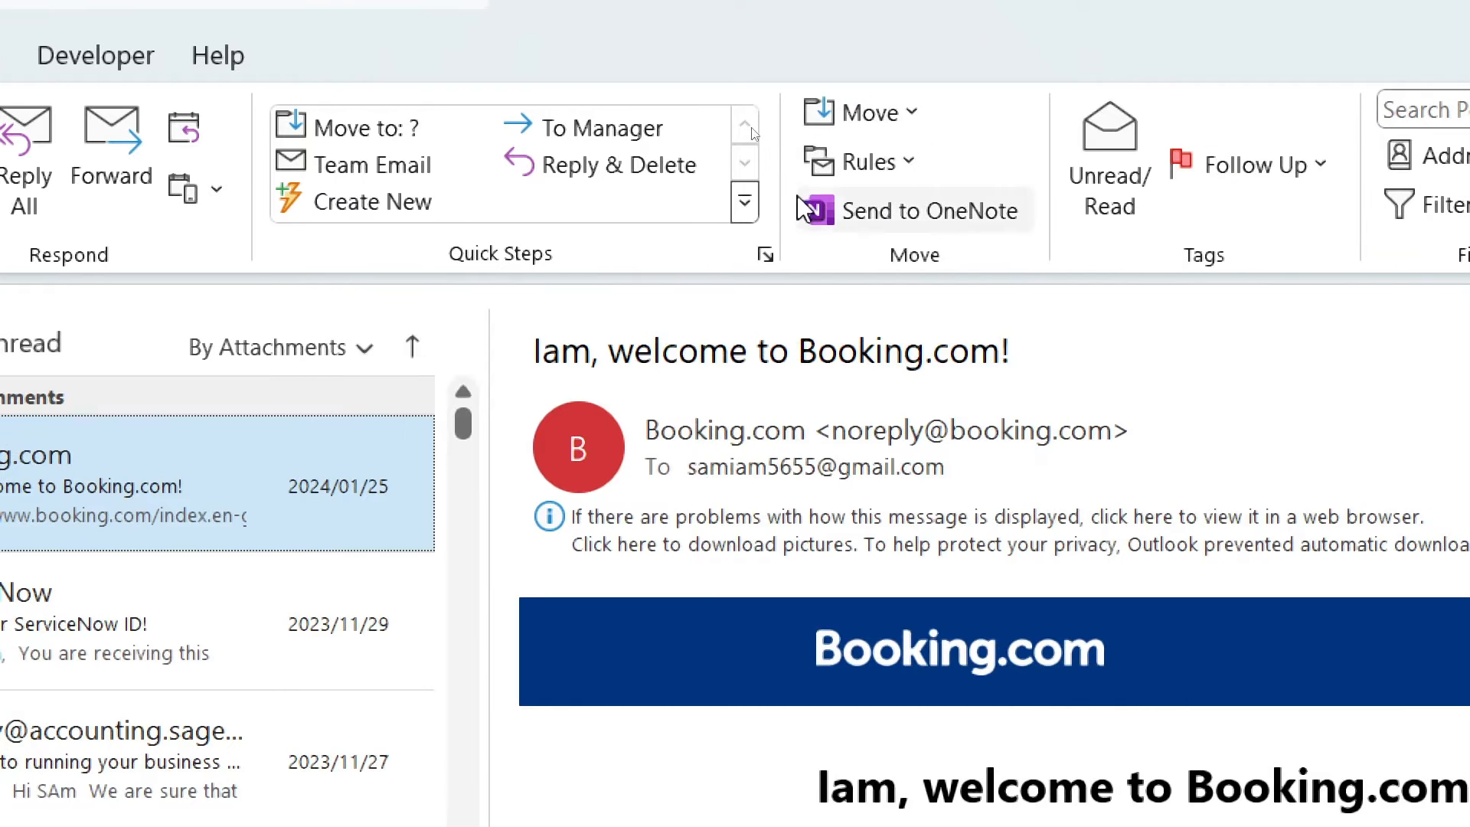
{"action": "left_click", "coordinate": [856, 161]}
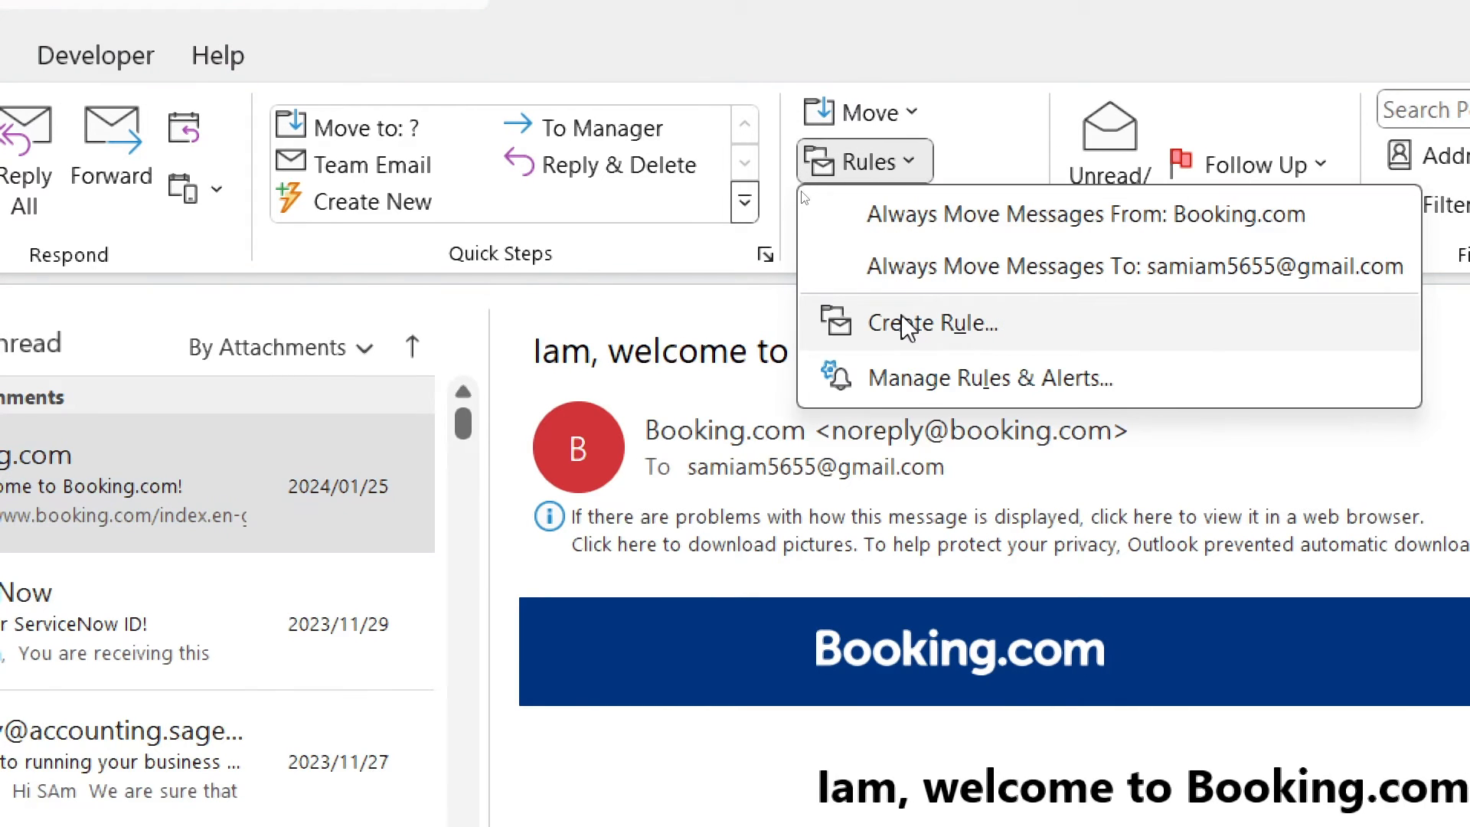
{"action": "left_click", "coordinate": [940, 323]}
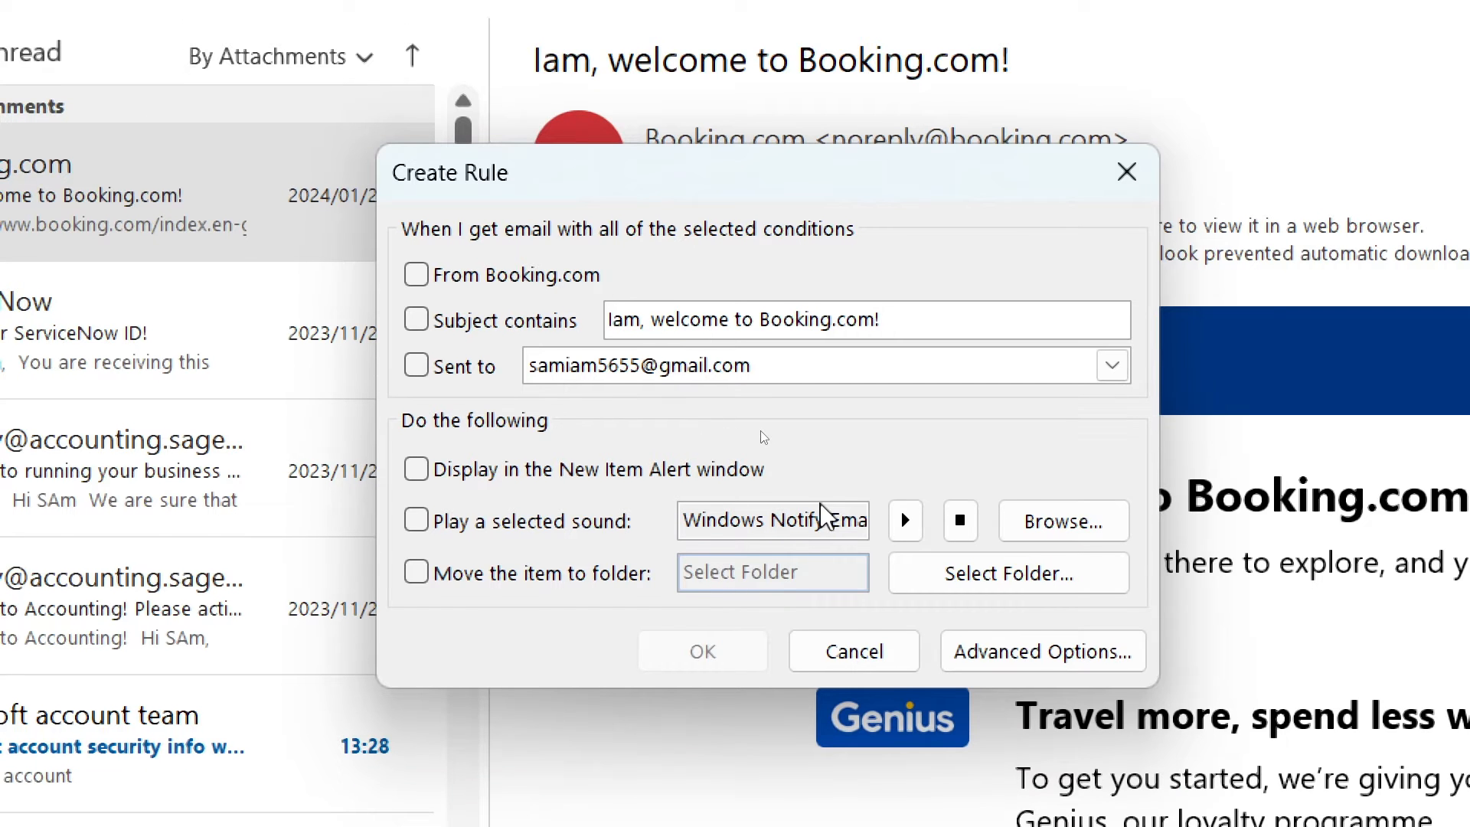
{"action": "mouse_move", "coordinate": [703, 482]}
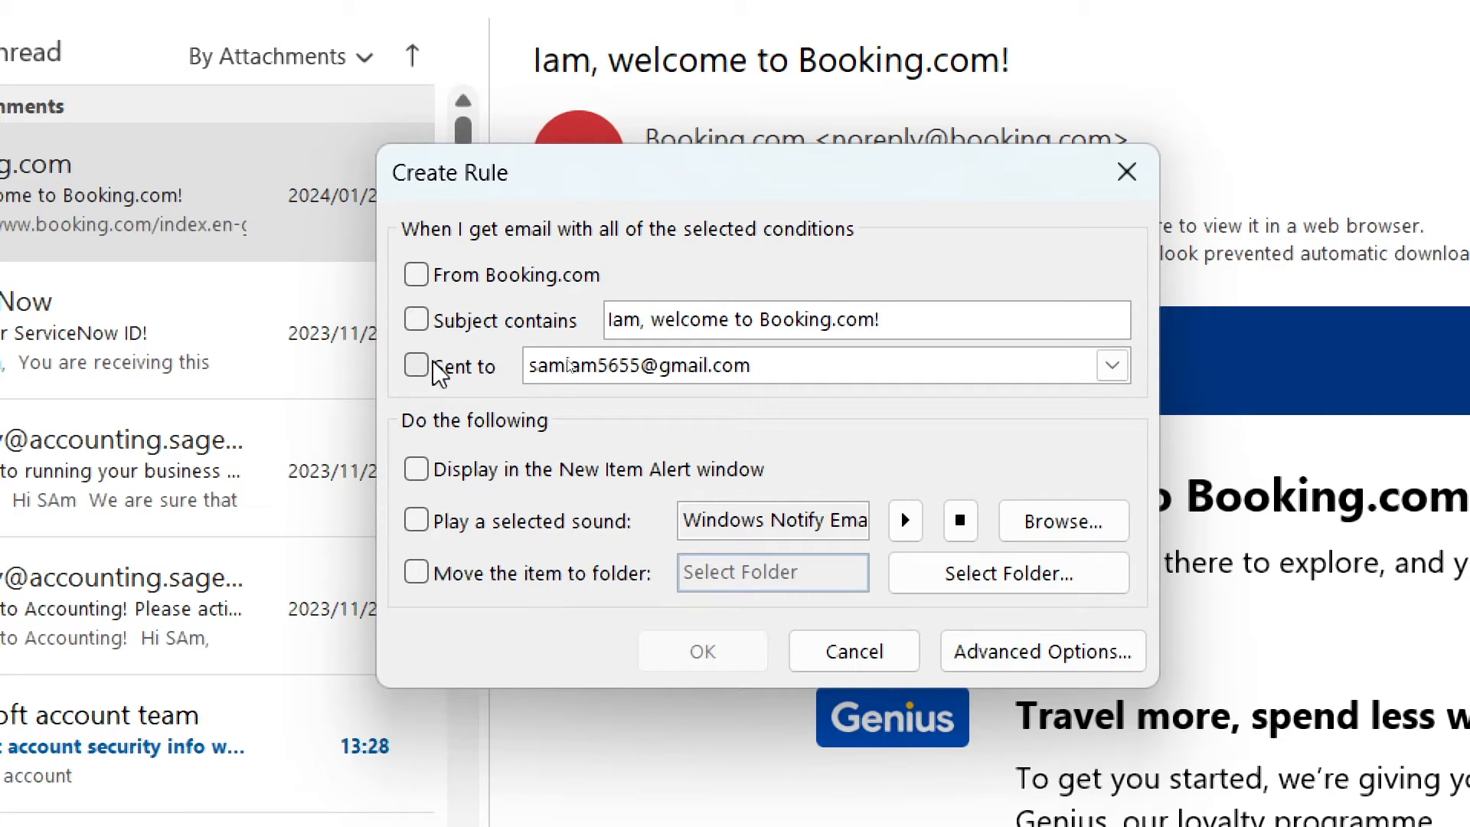
{"action": "left_click", "coordinate": [415, 364]}
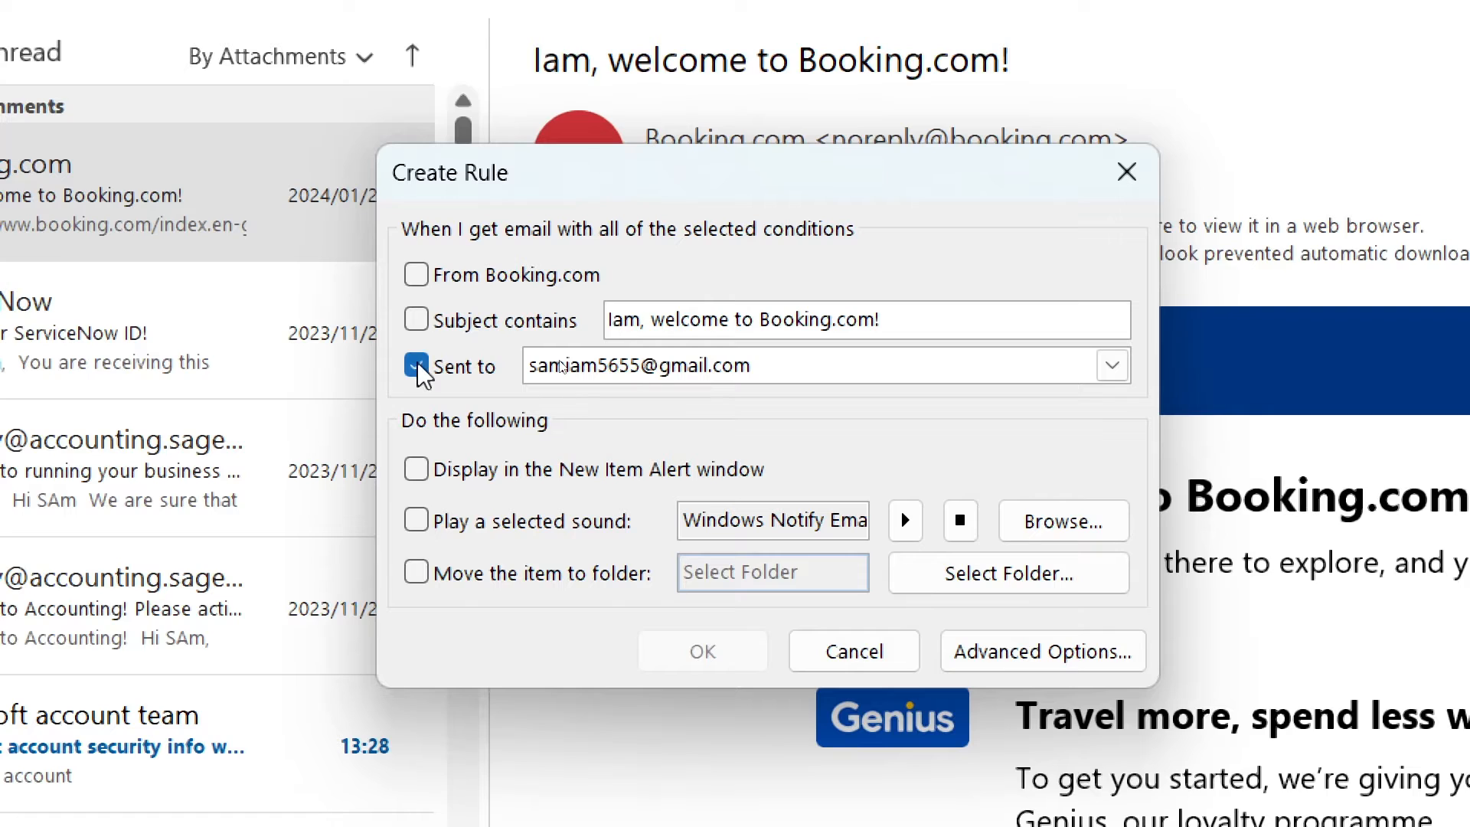
{"action": "left_click", "coordinate": [417, 366]}
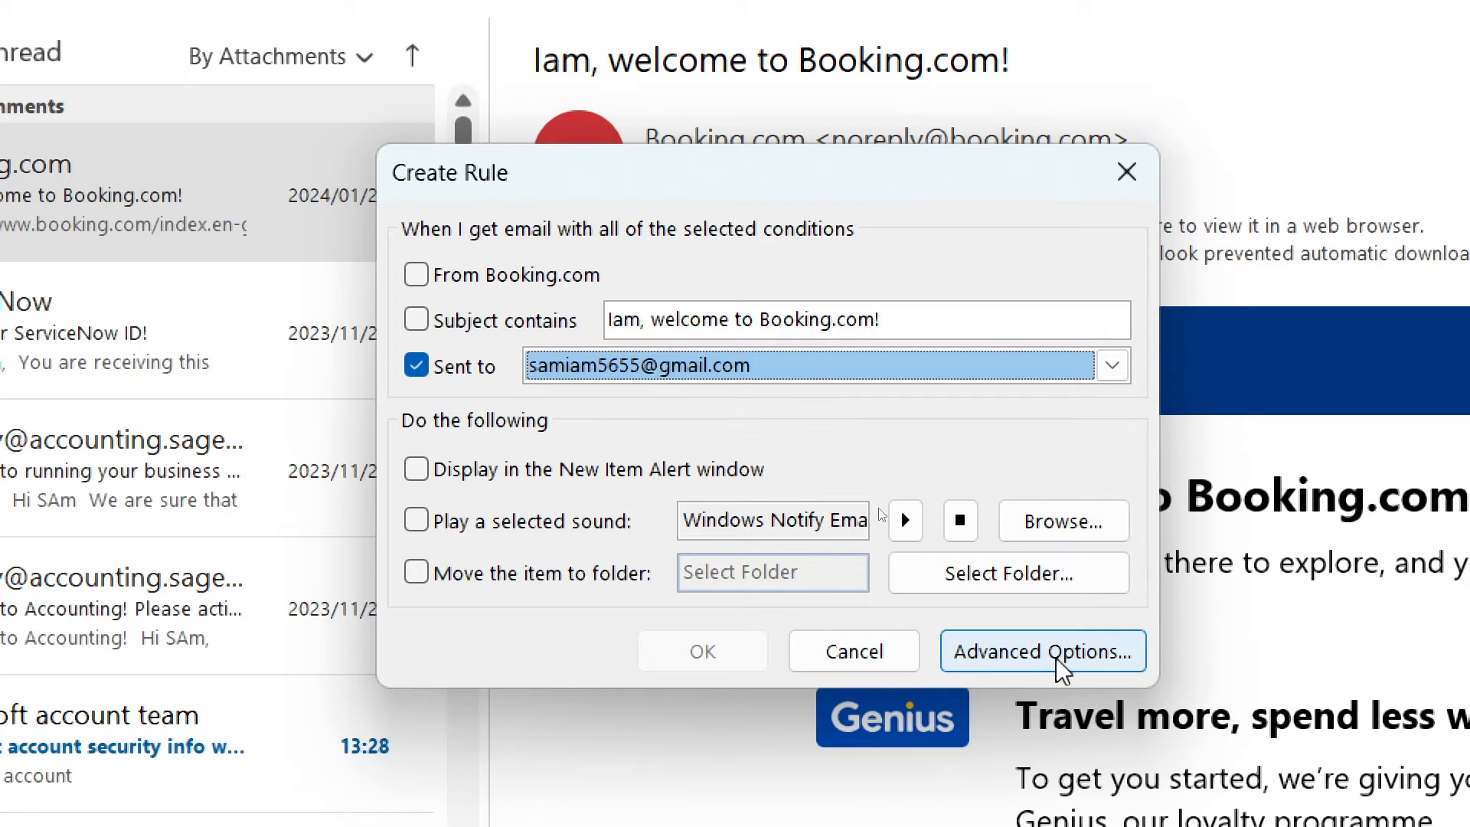
{"action": "left_click", "coordinate": [1041, 651]}
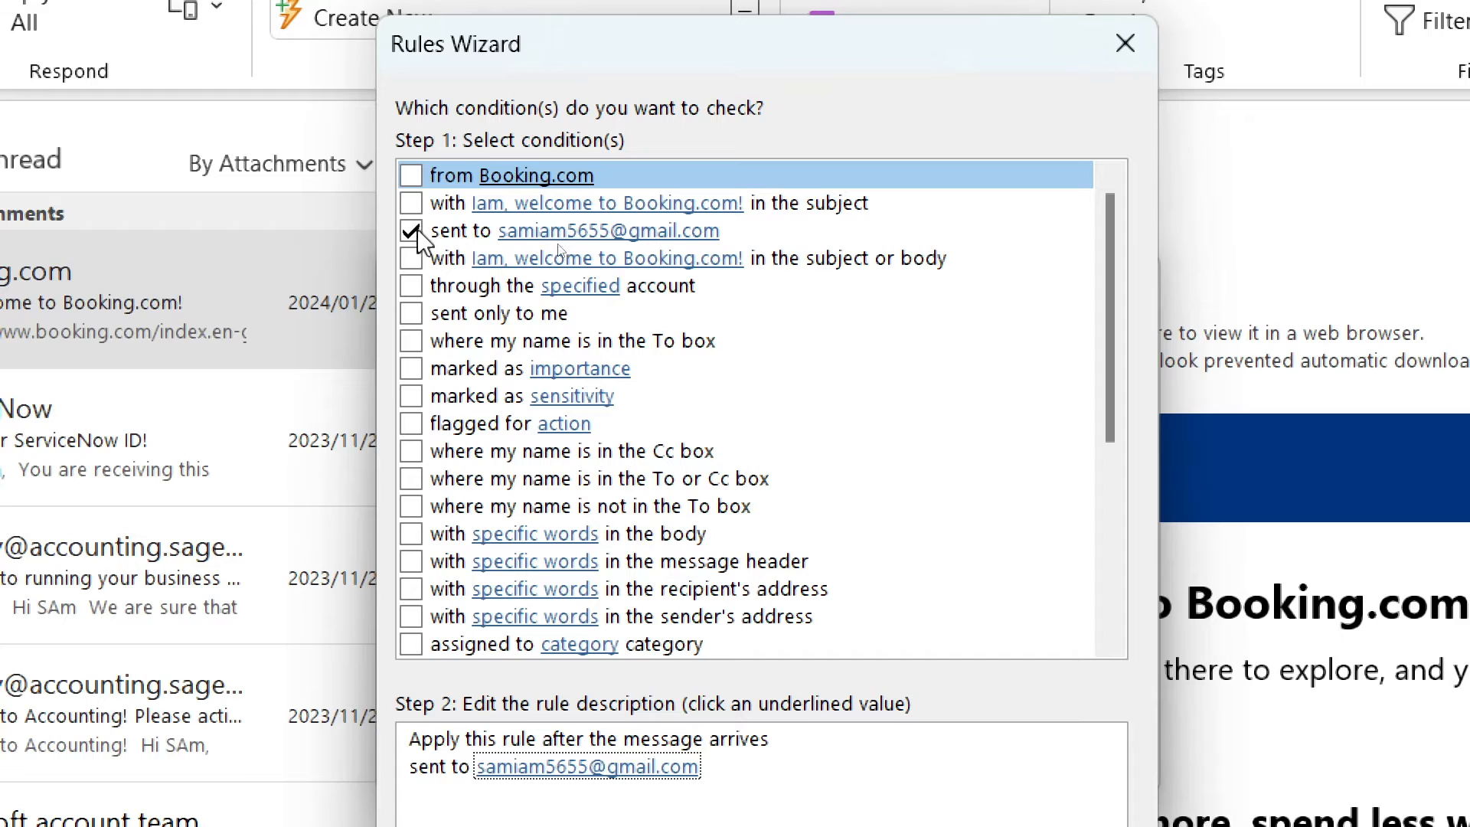
{"action": "left_click", "coordinate": [412, 287]}
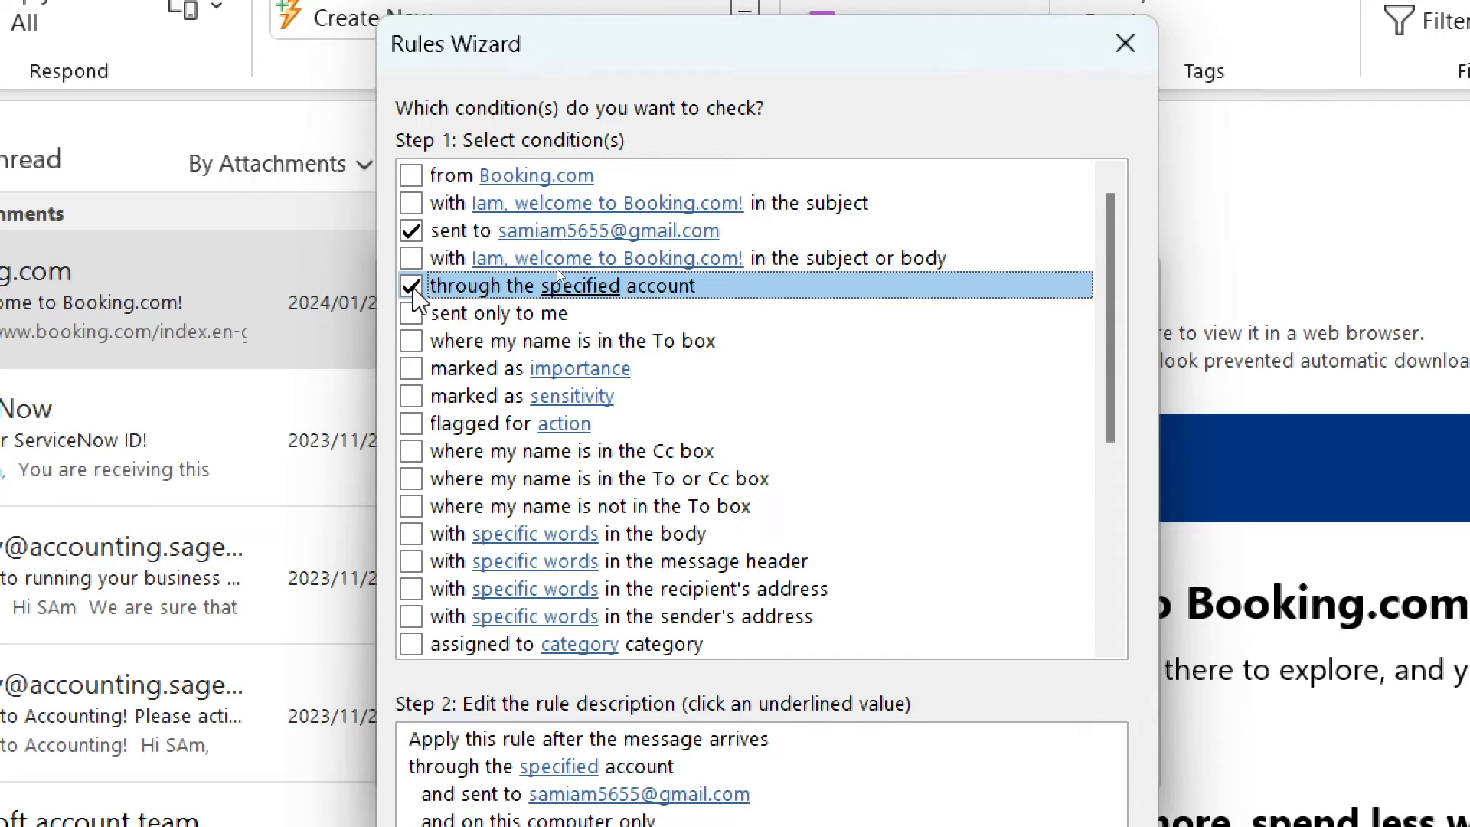
{"action": "mouse_move", "coordinate": [448, 349]}
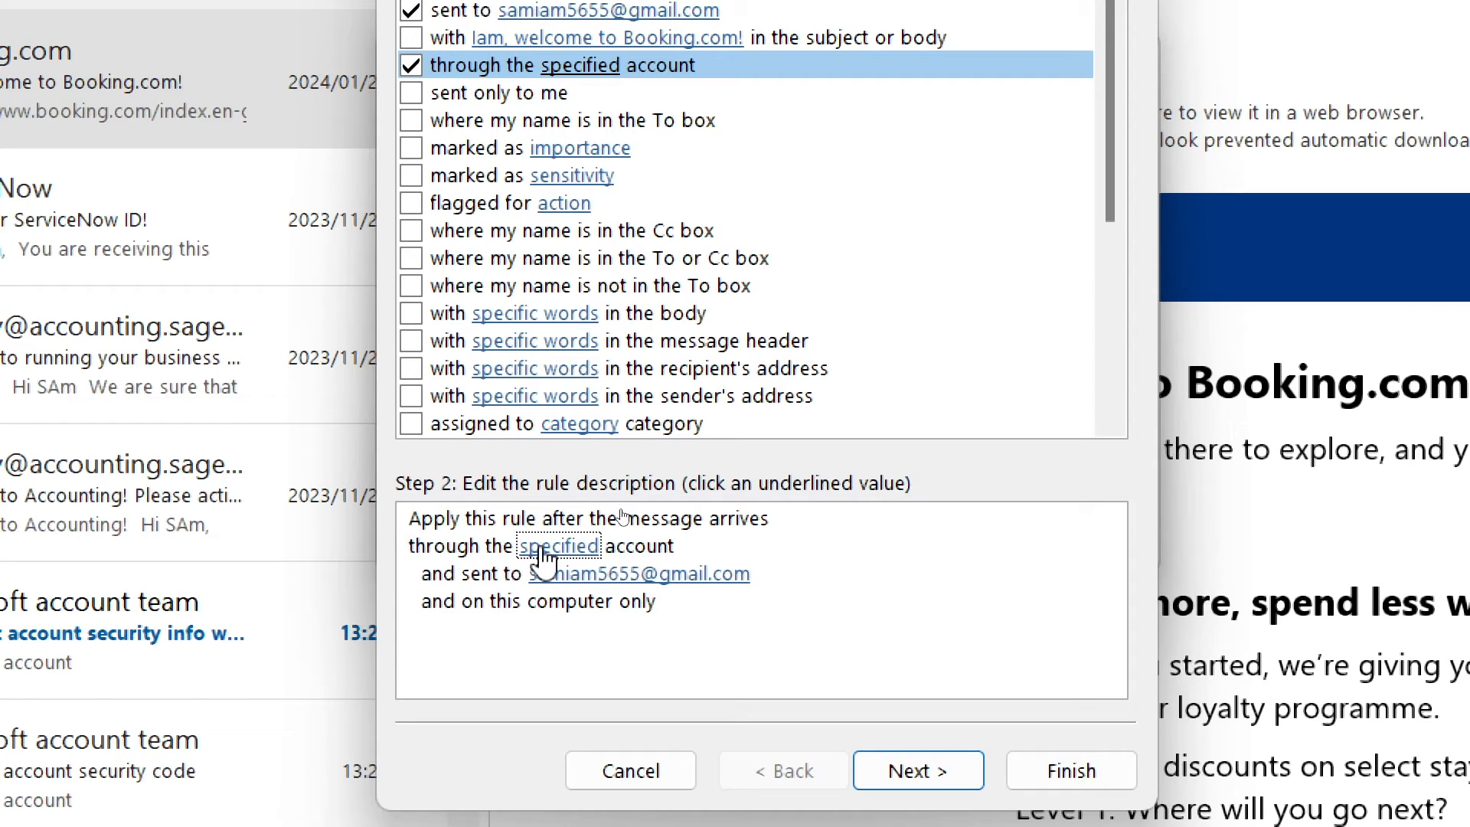
{"action": "left_click", "coordinate": [558, 545]}
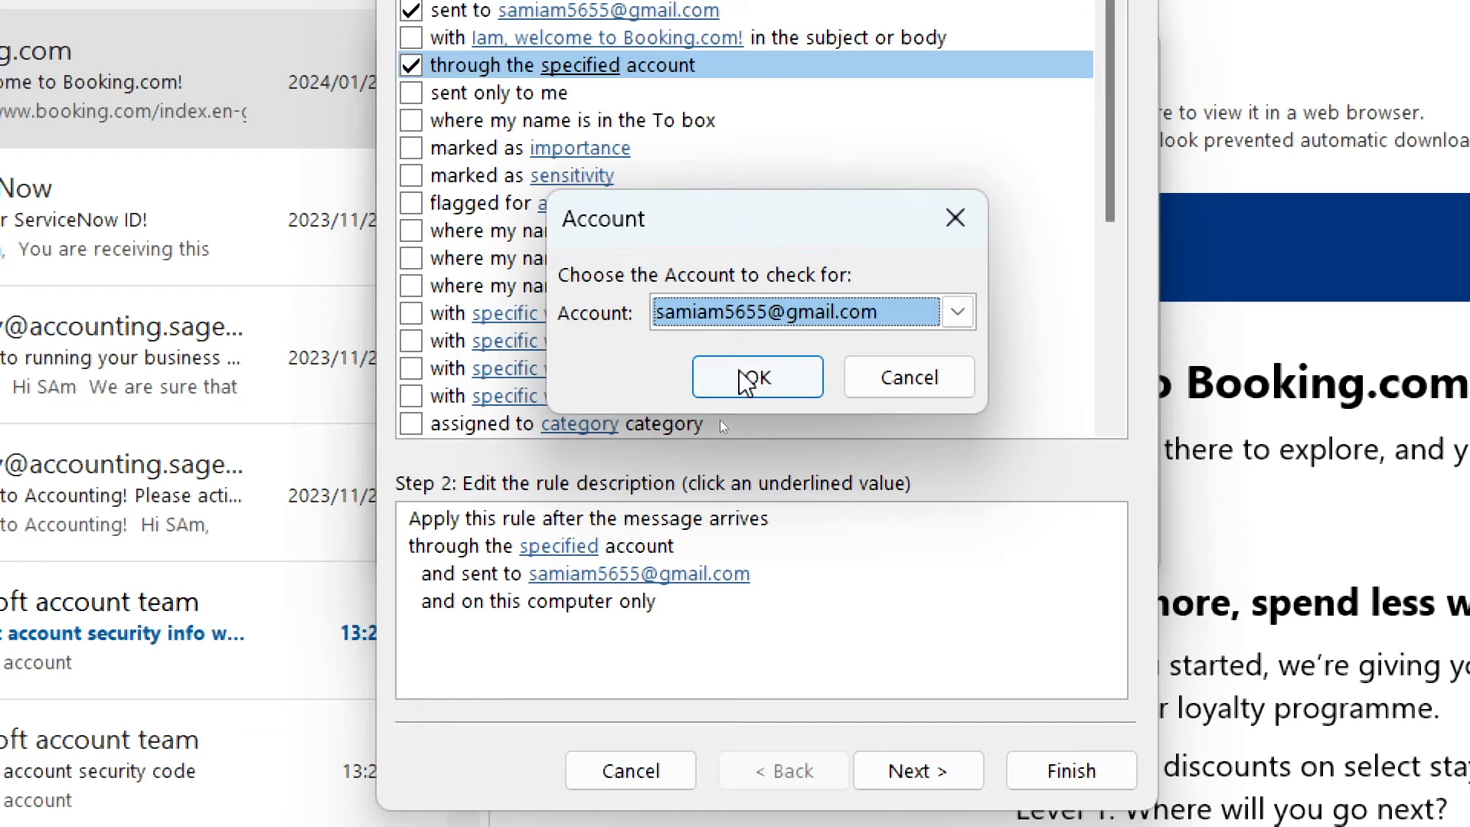
{"action": "left_click", "coordinate": [955, 311]}
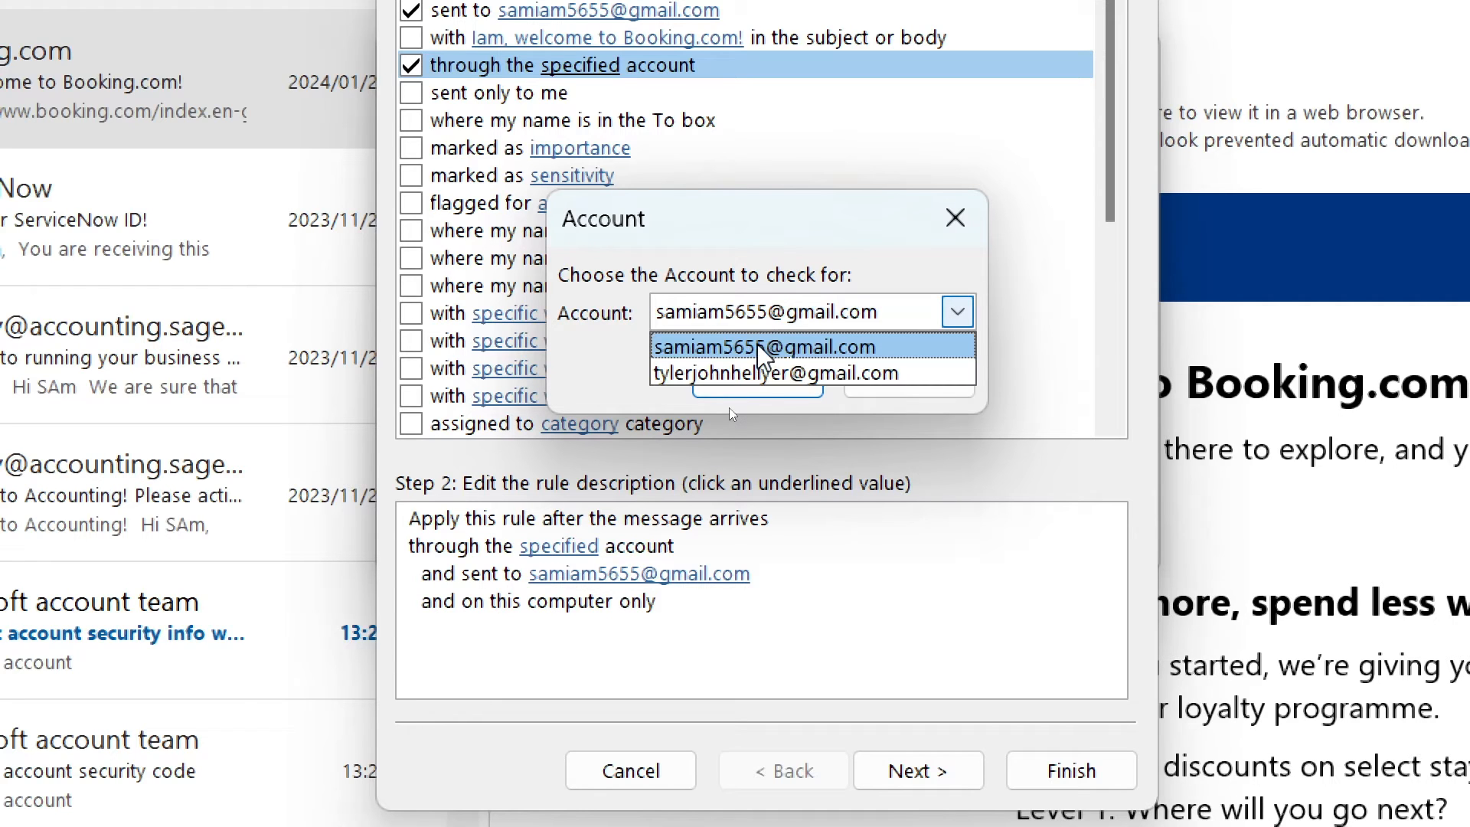
{"action": "left_click", "coordinate": [764, 346]}
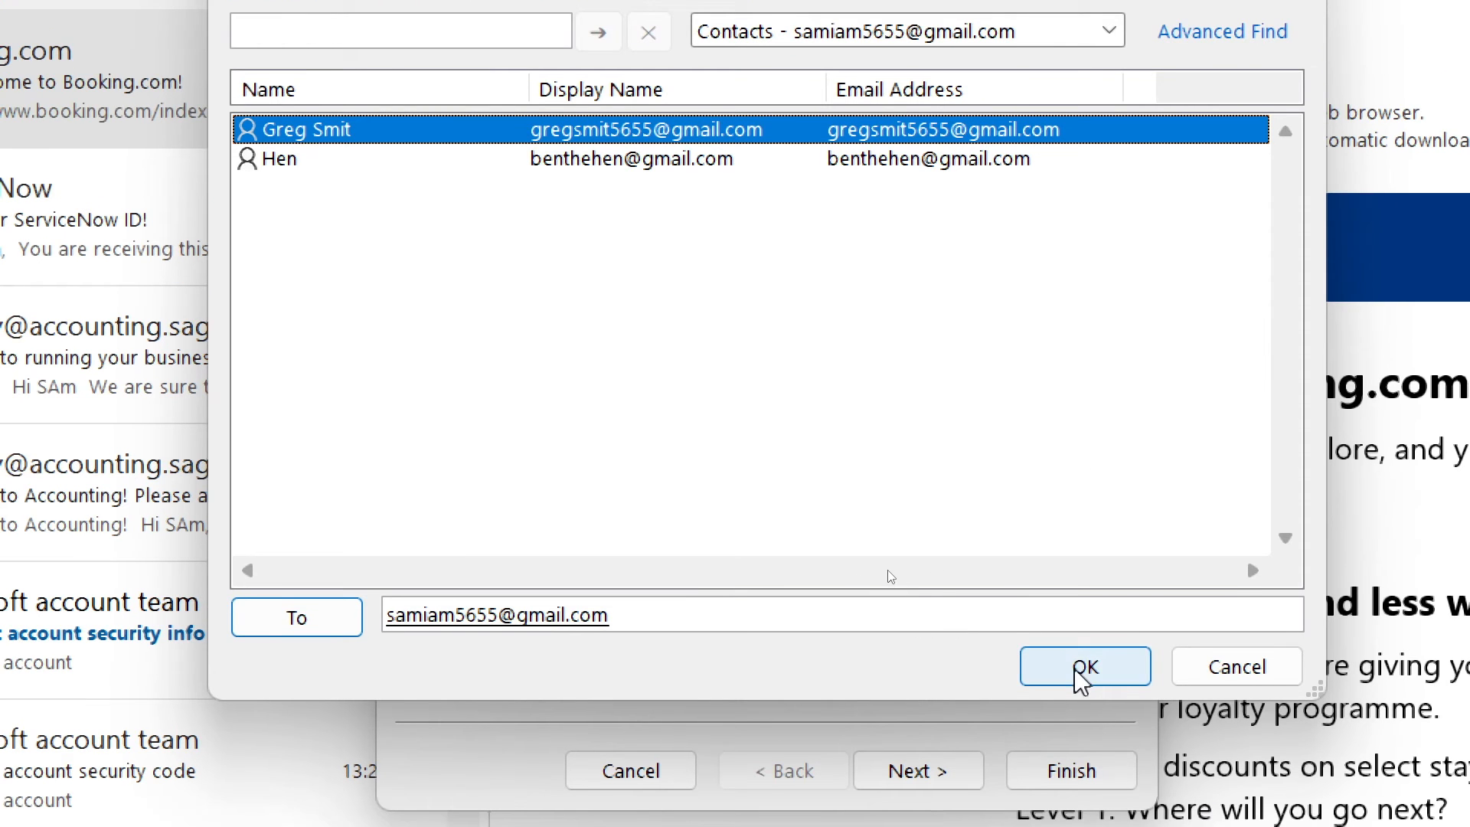
{"action": "left_click", "coordinate": [1084, 666]}
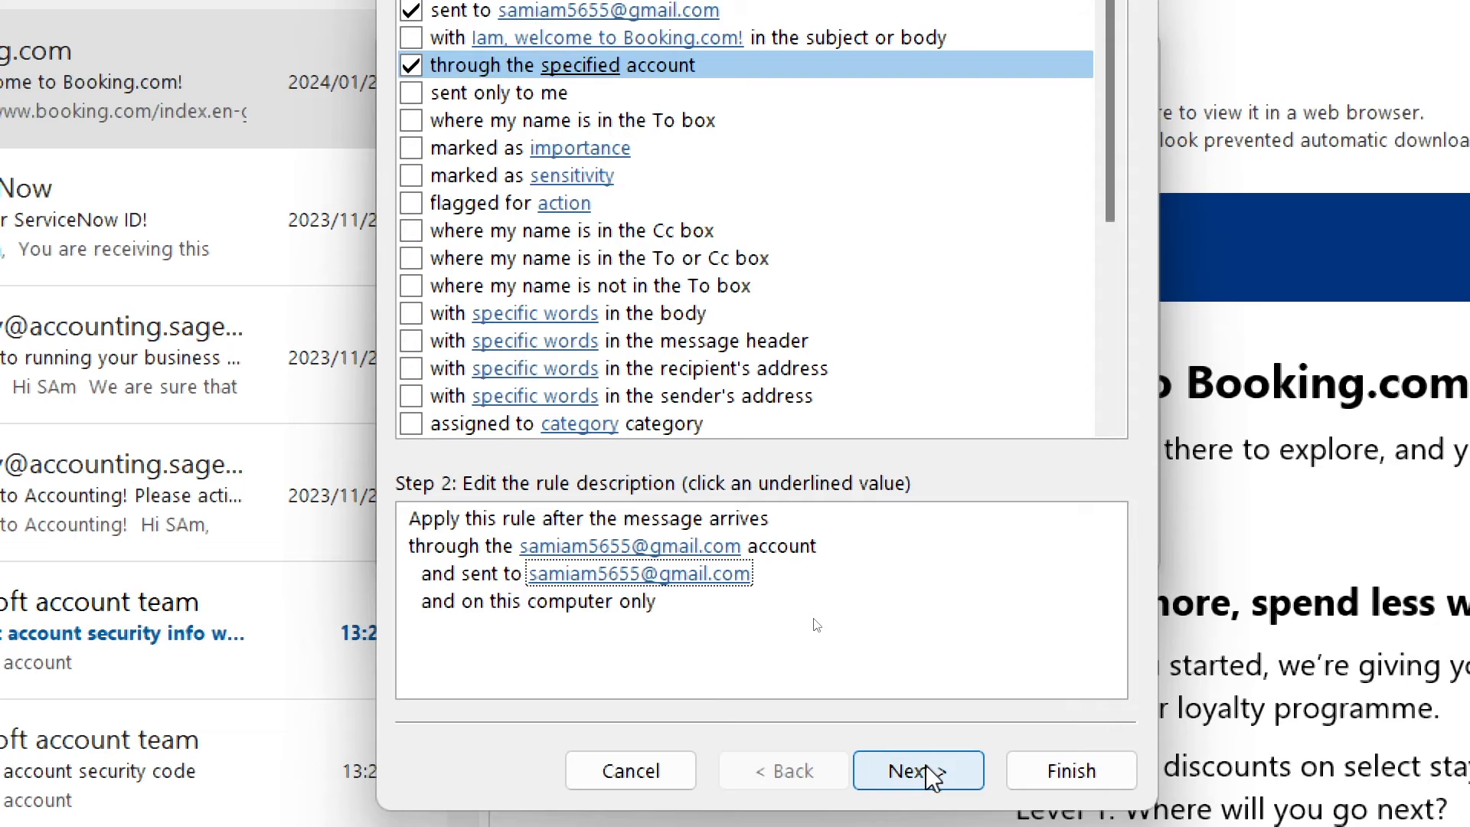
{"action": "left_click", "coordinate": [917, 770]}
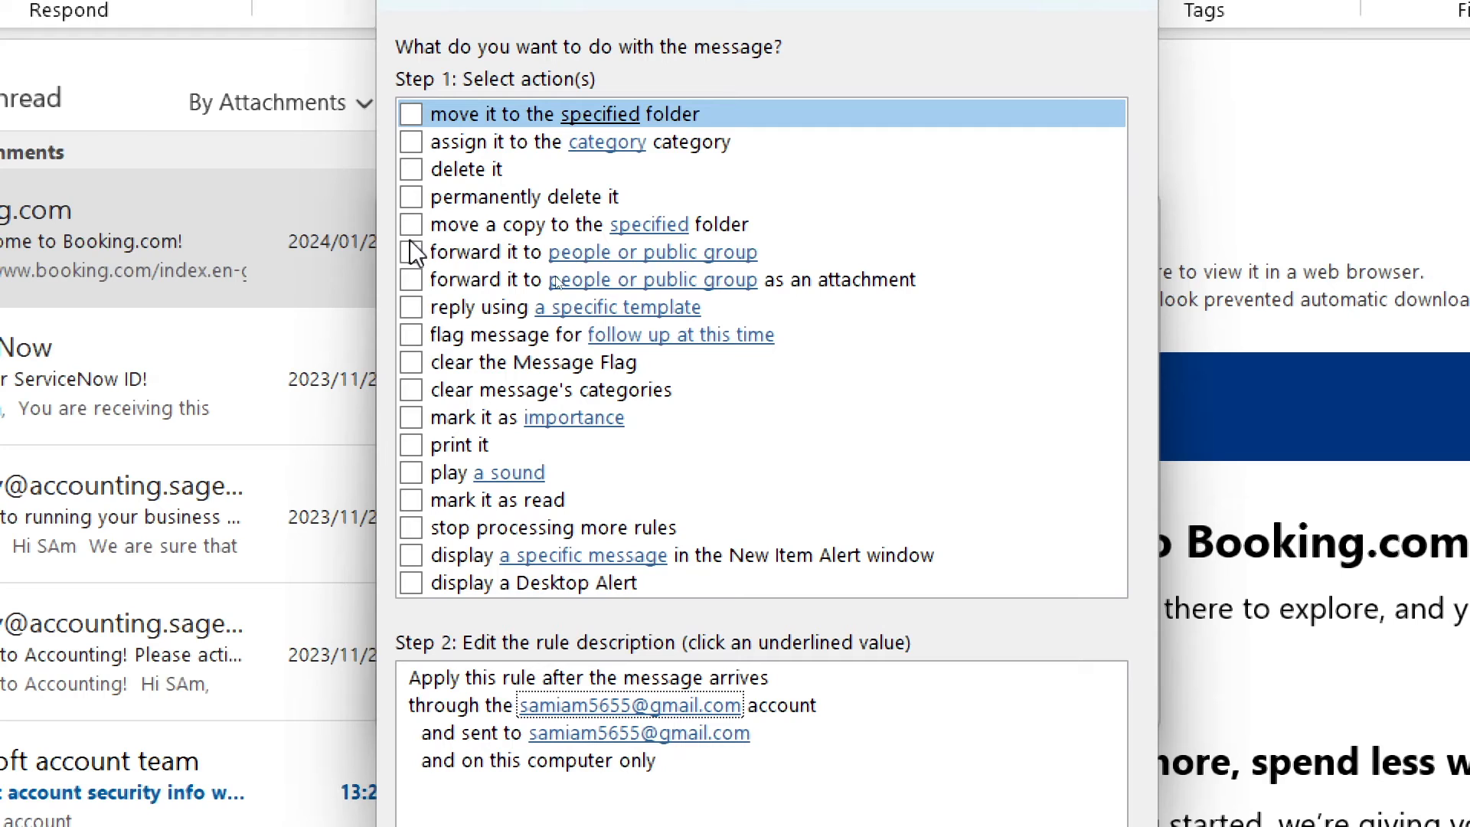
{"action": "left_click", "coordinate": [412, 251]}
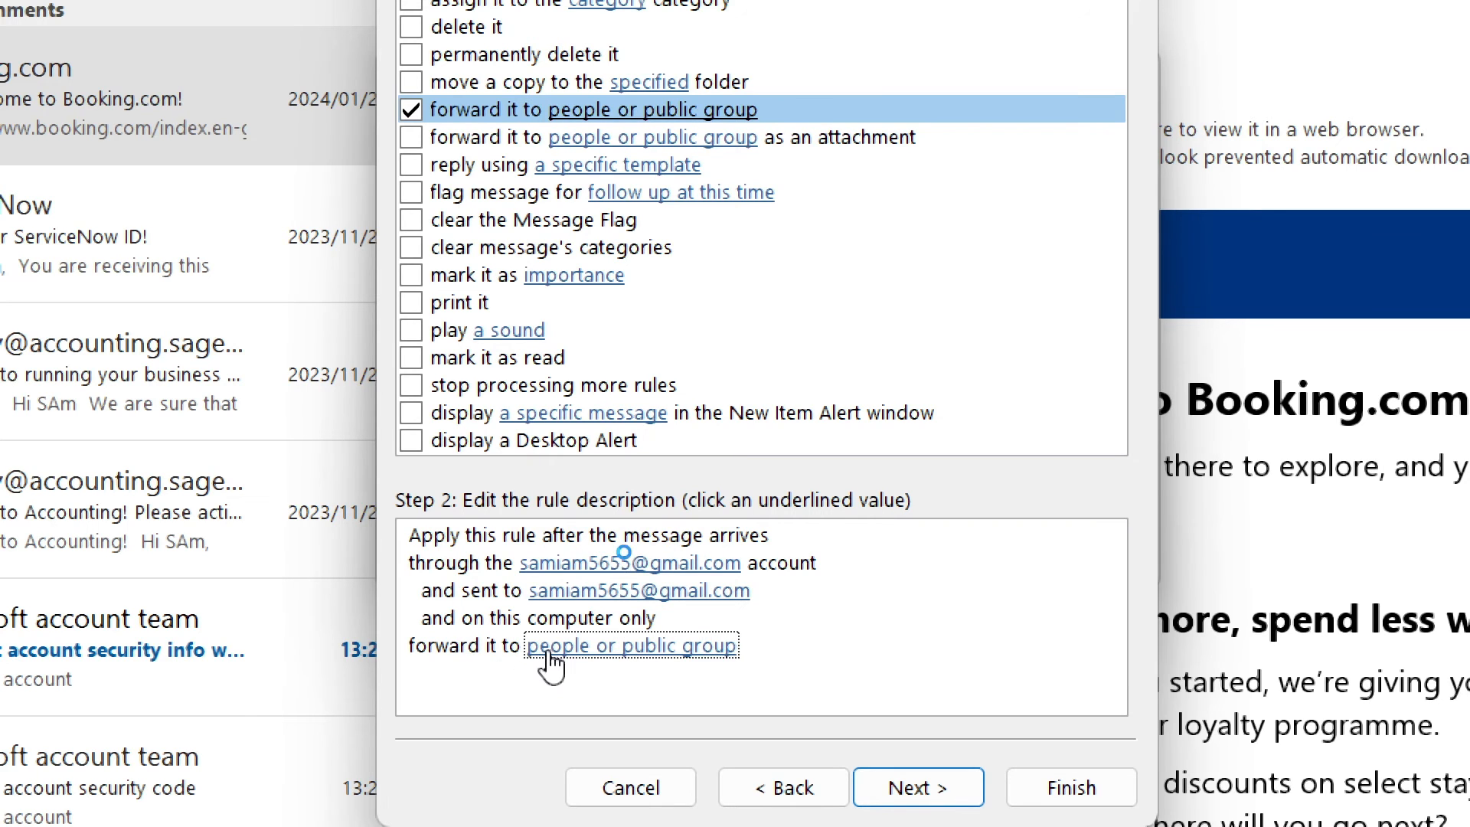
{"action": "left_click", "coordinate": [633, 646]}
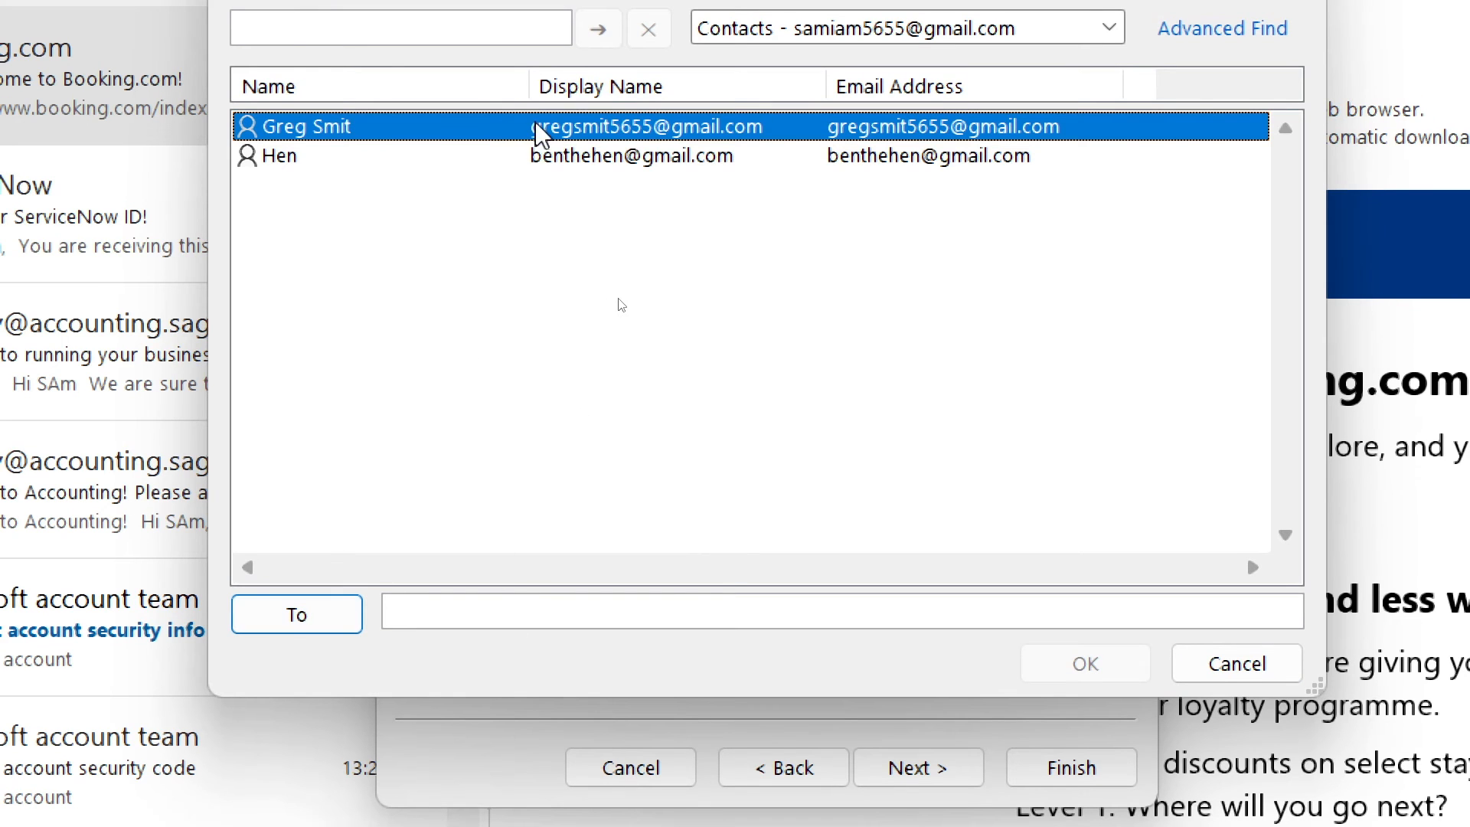
{"action": "left_click", "coordinate": [295, 614]}
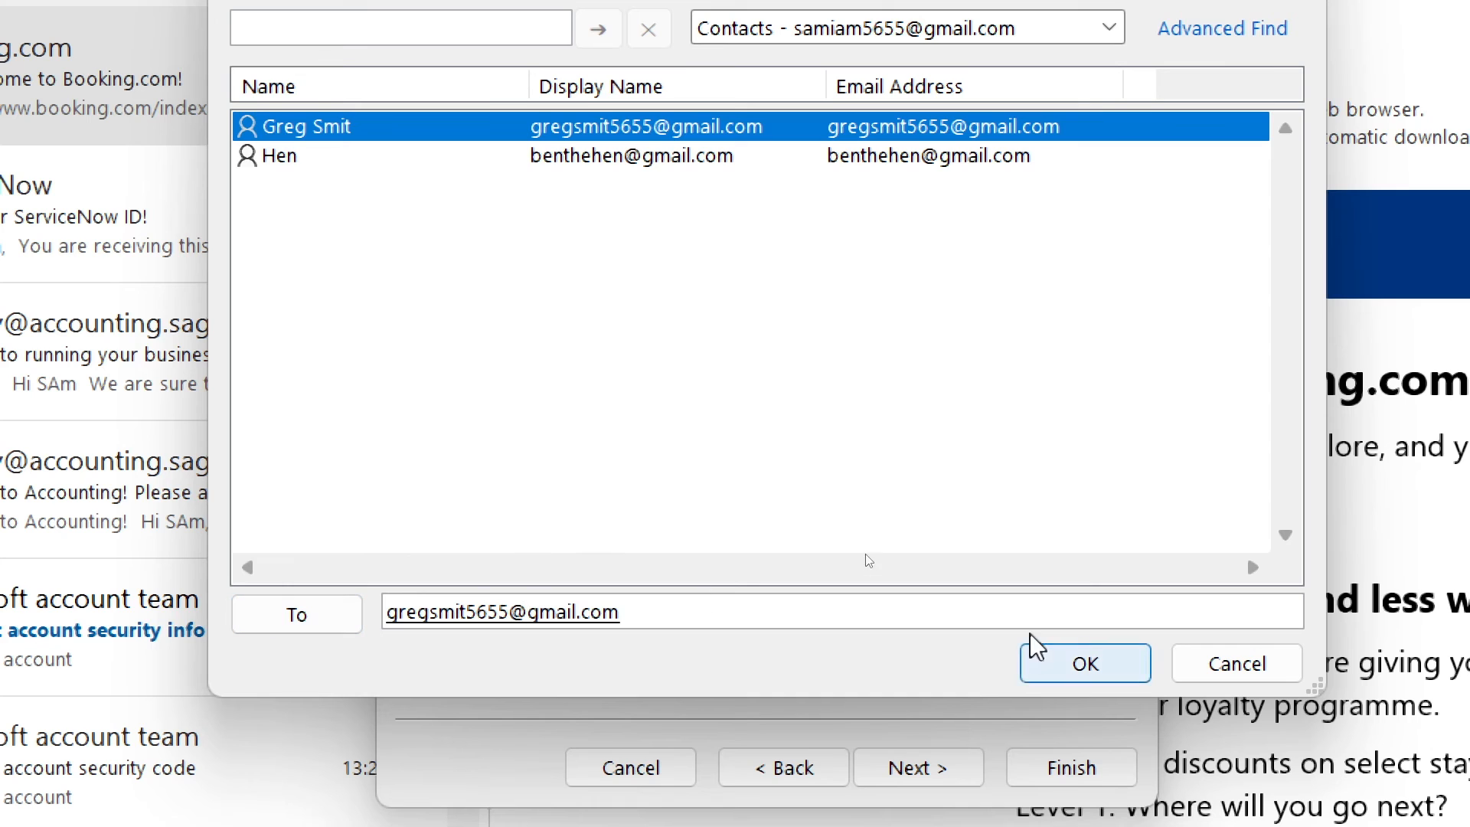
{"action": "left_click", "coordinate": [1084, 663]}
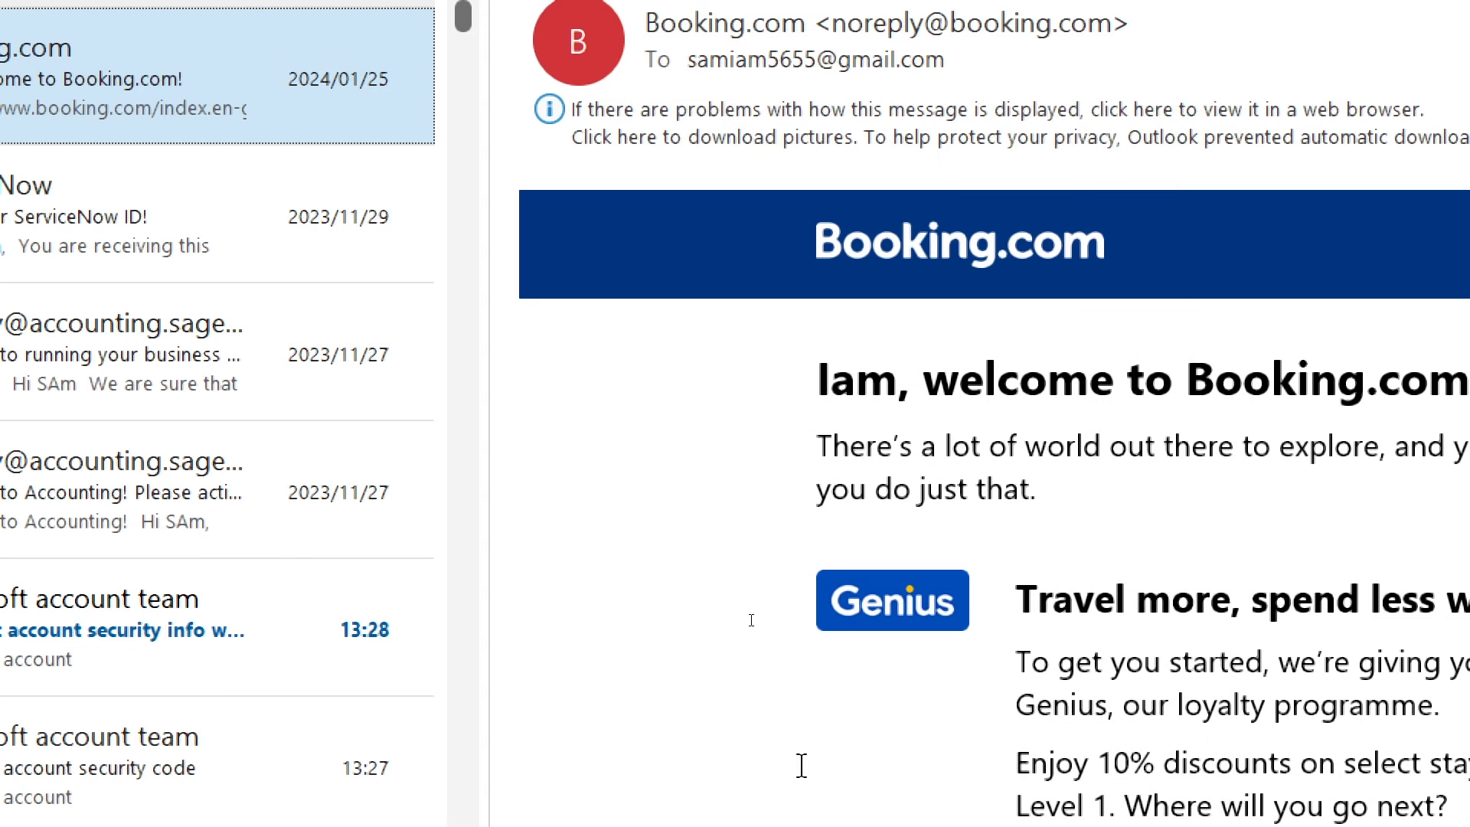
{"action": "mouse_move", "coordinate": [649, 577]}
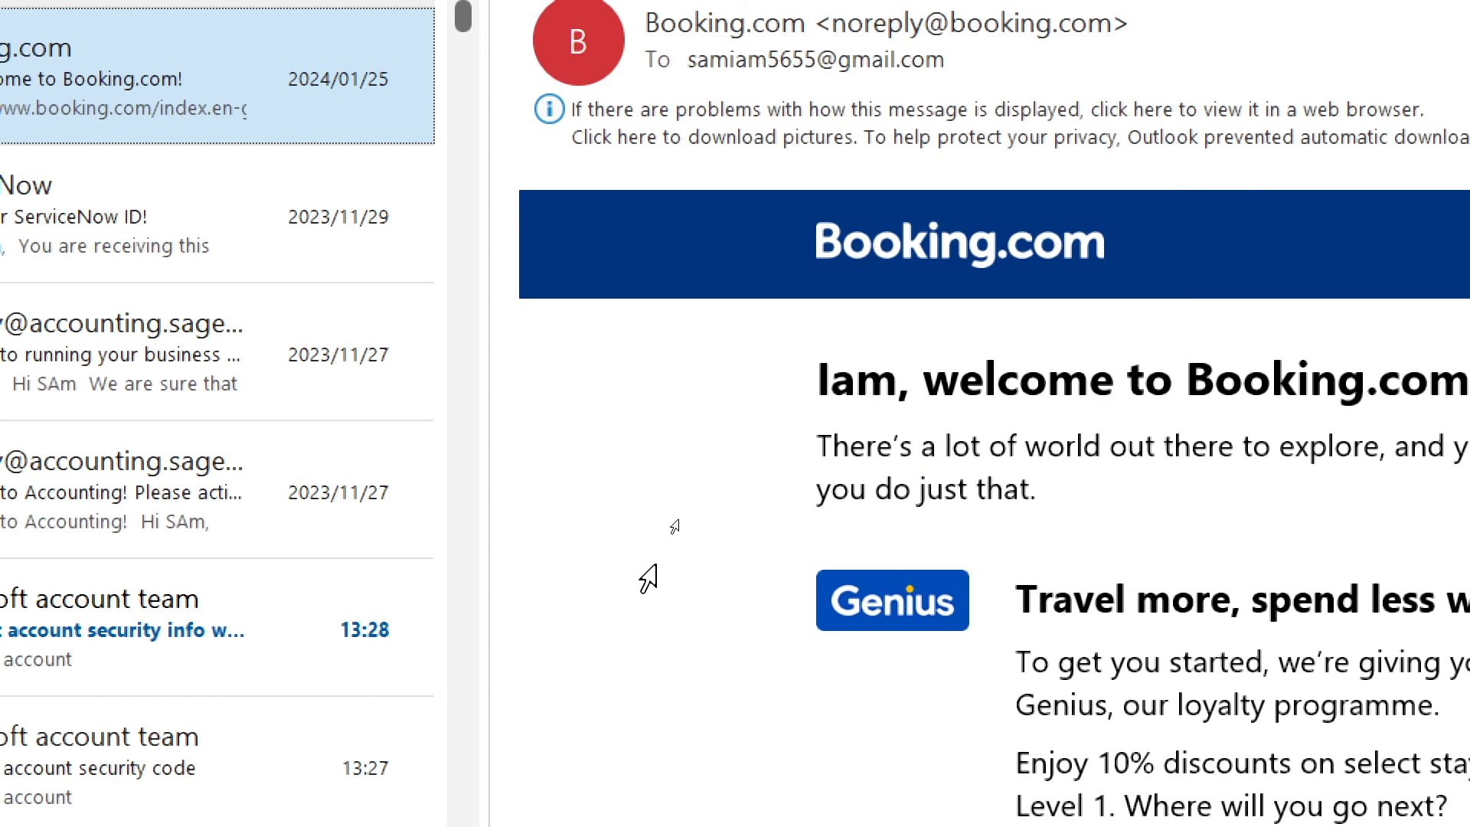